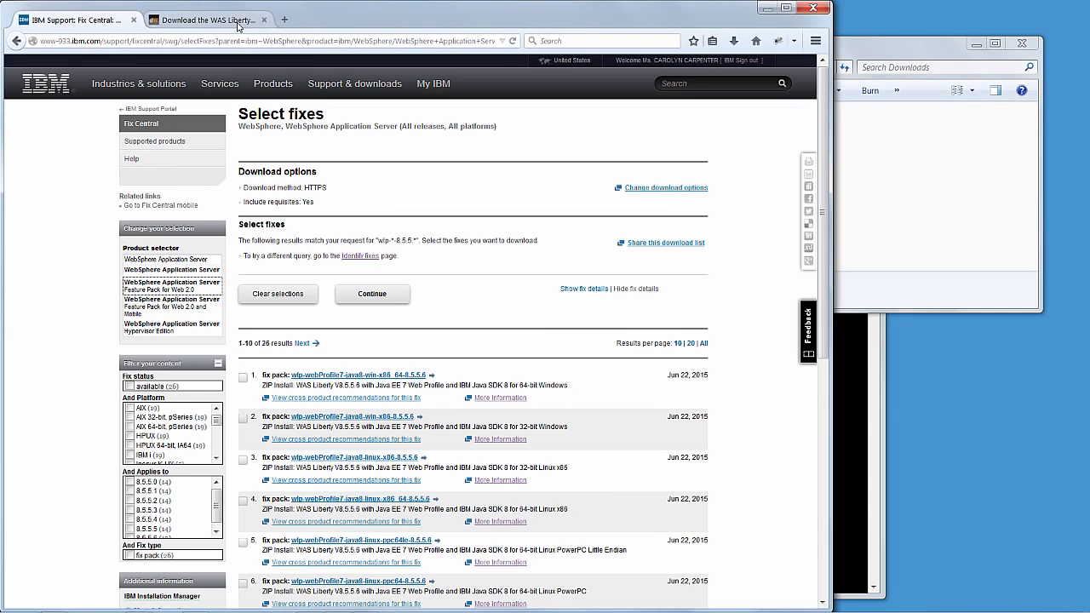
- Switch the browser to the 'Download the WAS Liberty runtime' page listing the ZIP packages
{"action": "left_click", "coordinate": [204, 18]}
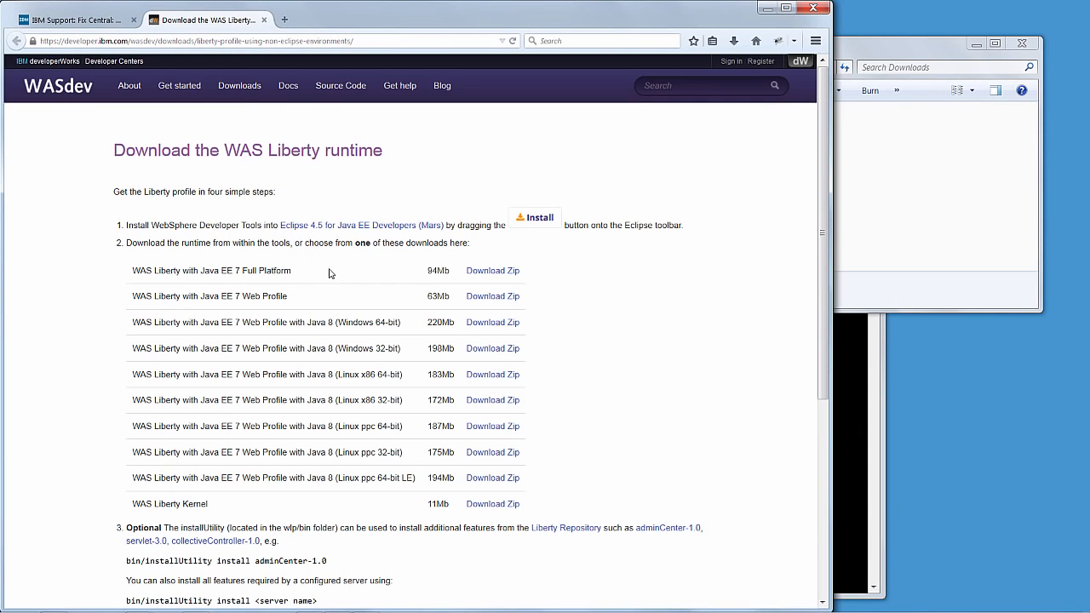
{"action": "mouse_move", "coordinate": [358, 453]}
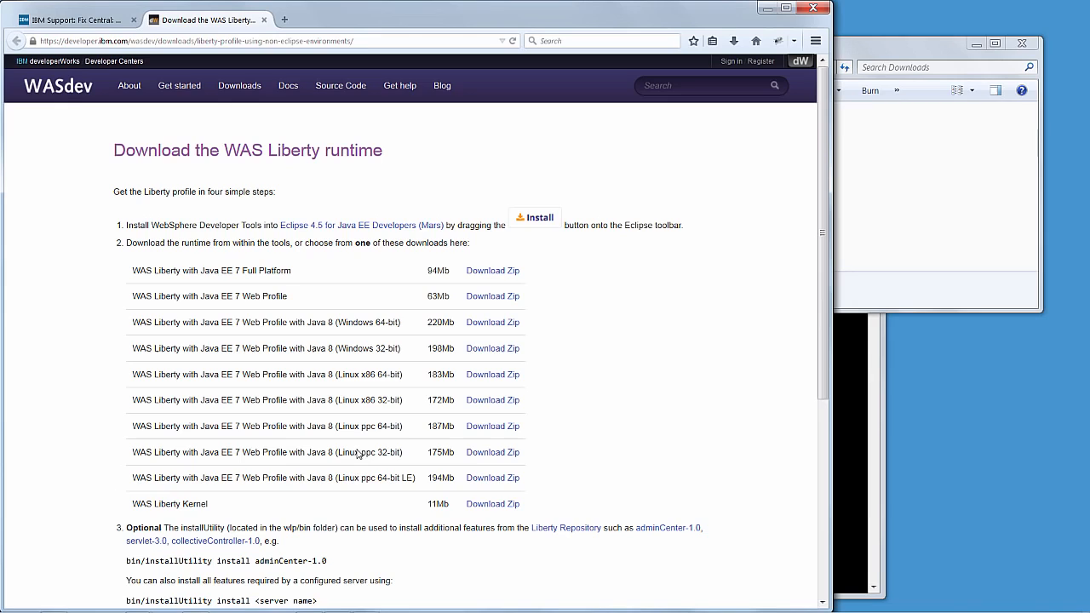
{"action": "mouse_move", "coordinate": [361, 504]}
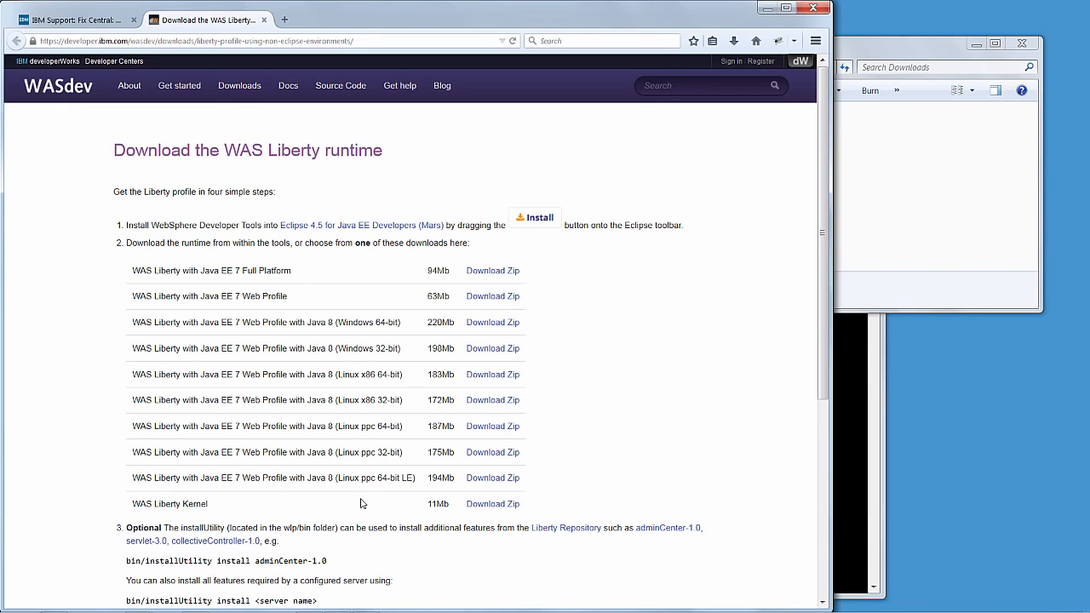
{"action": "mouse_move", "coordinate": [316, 361]}
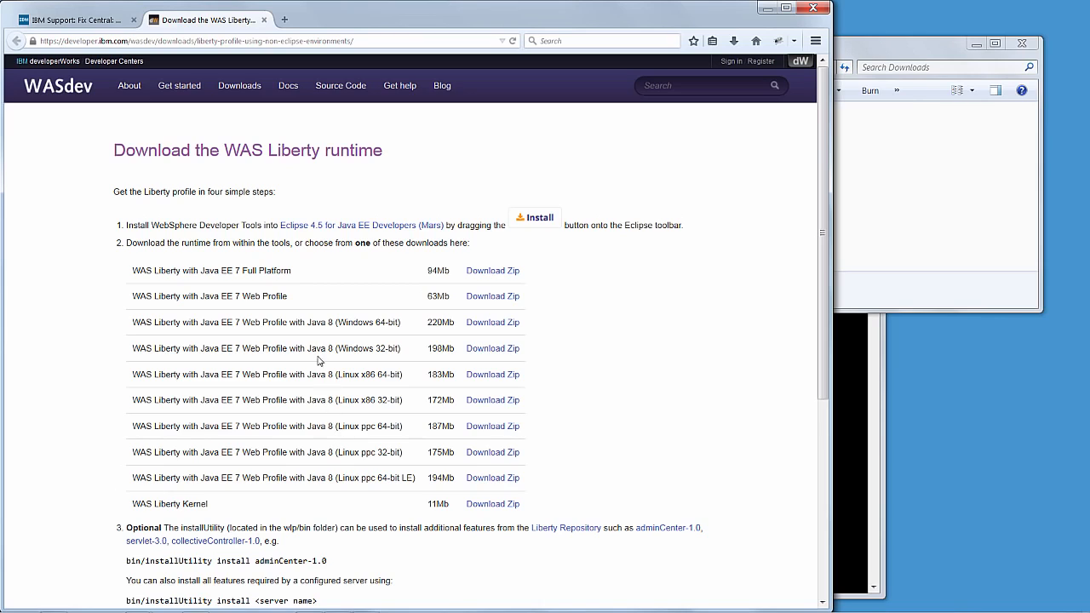
{"action": "mouse_move", "coordinate": [293, 279]}
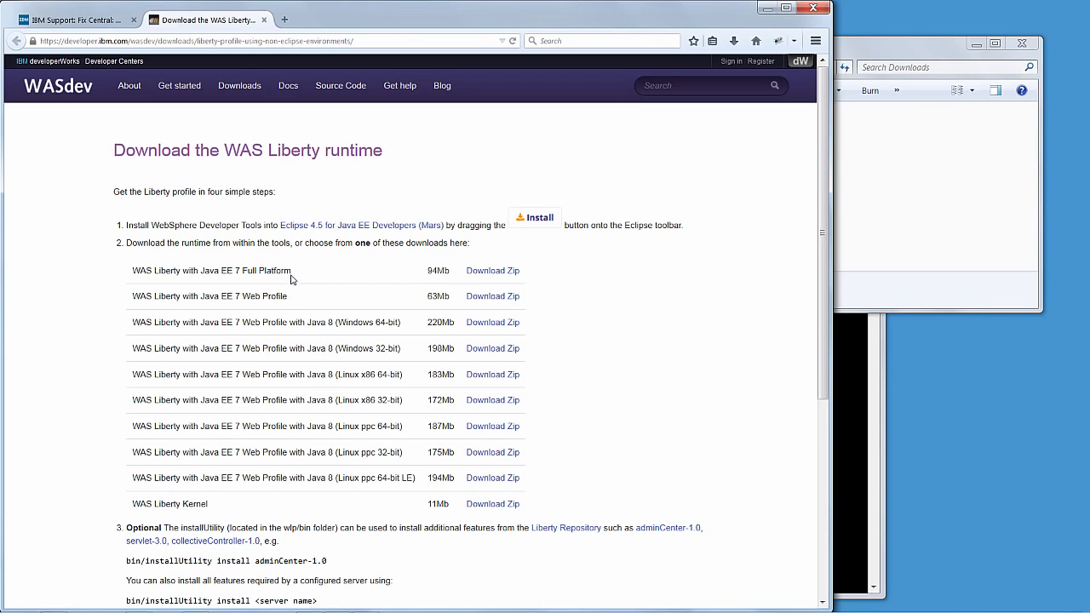
{"action": "mouse_move", "coordinate": [290, 310]}
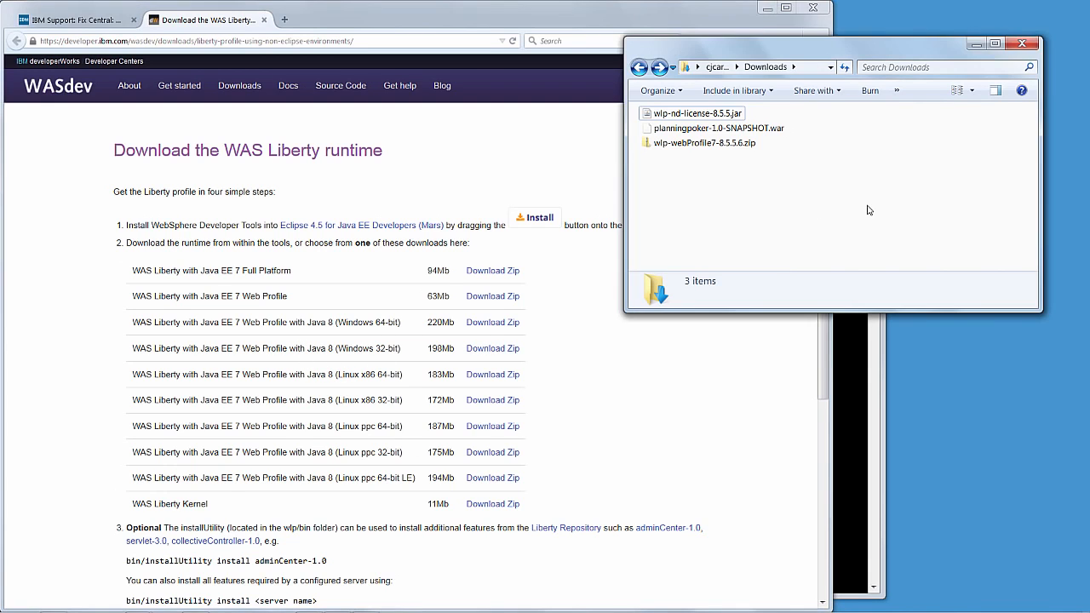
- Extract wlp-webProfile7-8.5.5.6.zip from Downloads into C:\wlp-webProfile7-8.5.5.6
{"action": "right_click", "coordinate": [703, 143]}
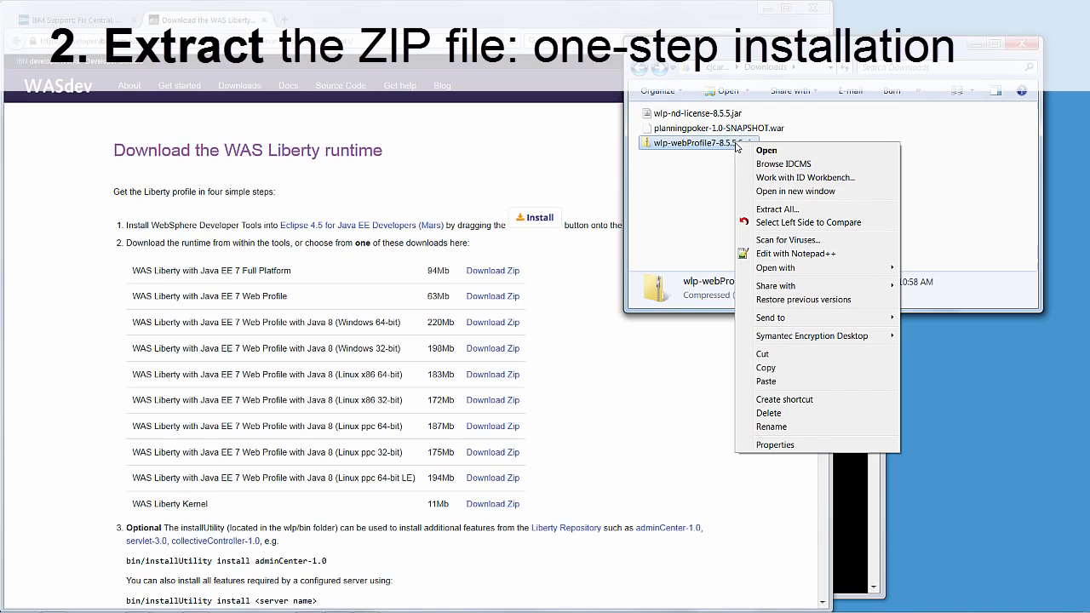
{"action": "left_click", "coordinate": [776, 207]}
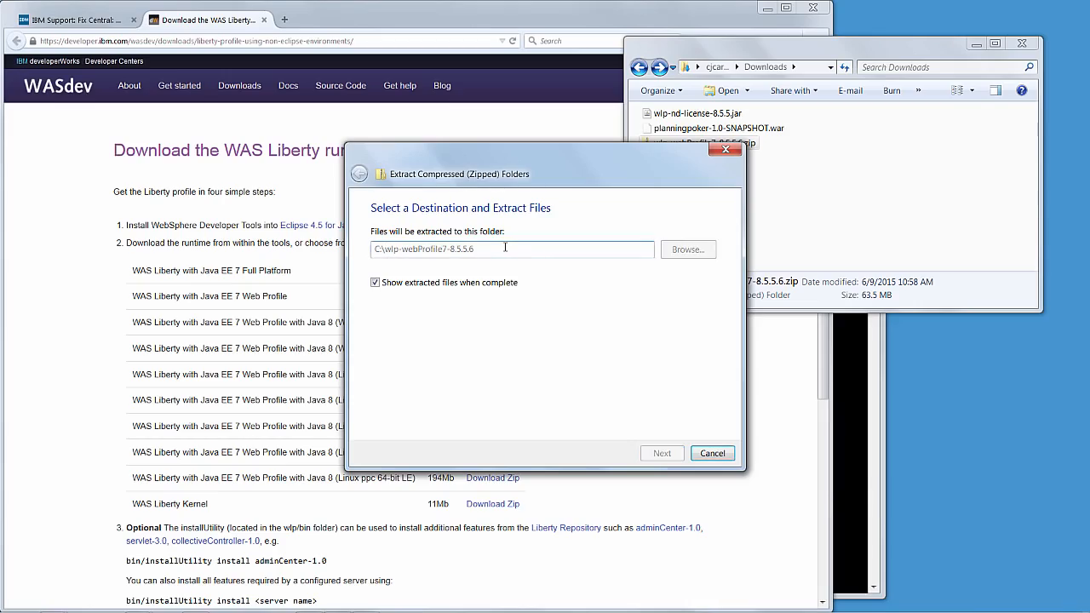
{"action": "left_click", "coordinate": [660, 453]}
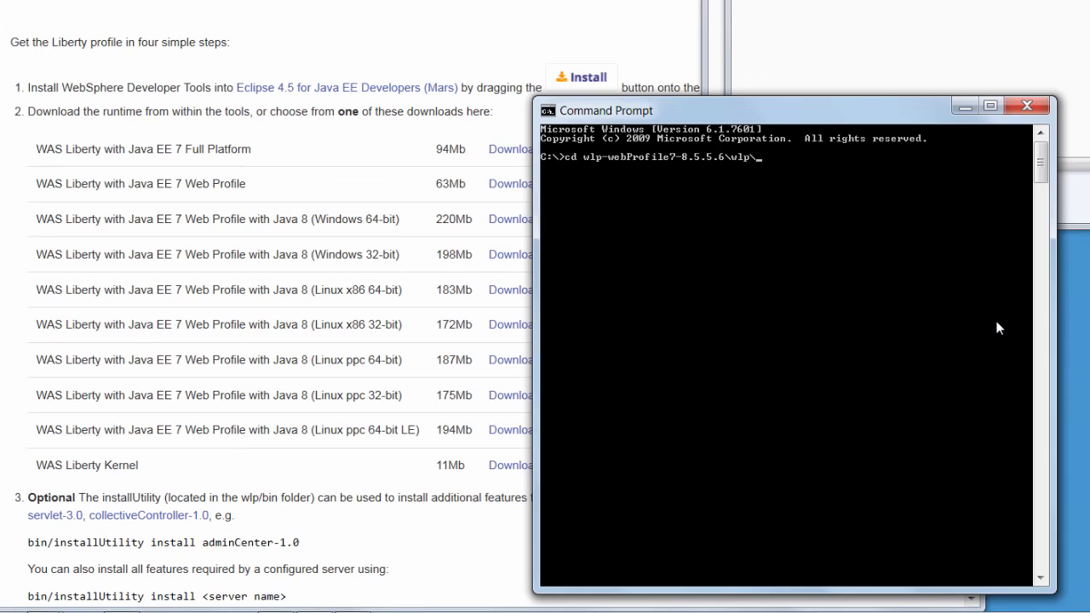
- Run productInfo featureInfo and installUtility find in wlp\bin to list installed and installable features
{"action": "type", "text": "productInfo"}
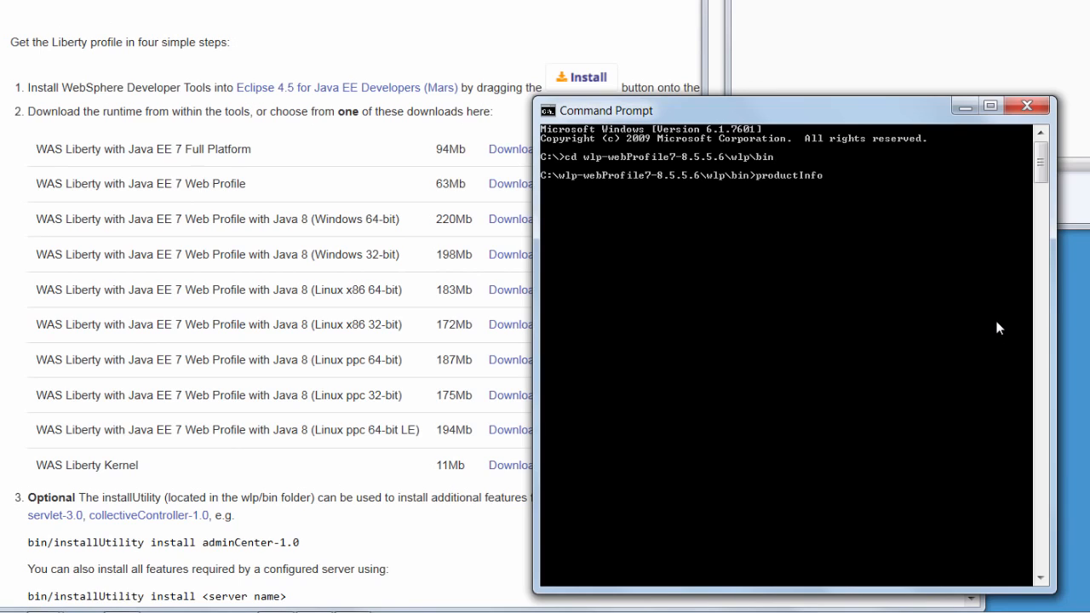
{"action": "type", "text": "featureInfo"}
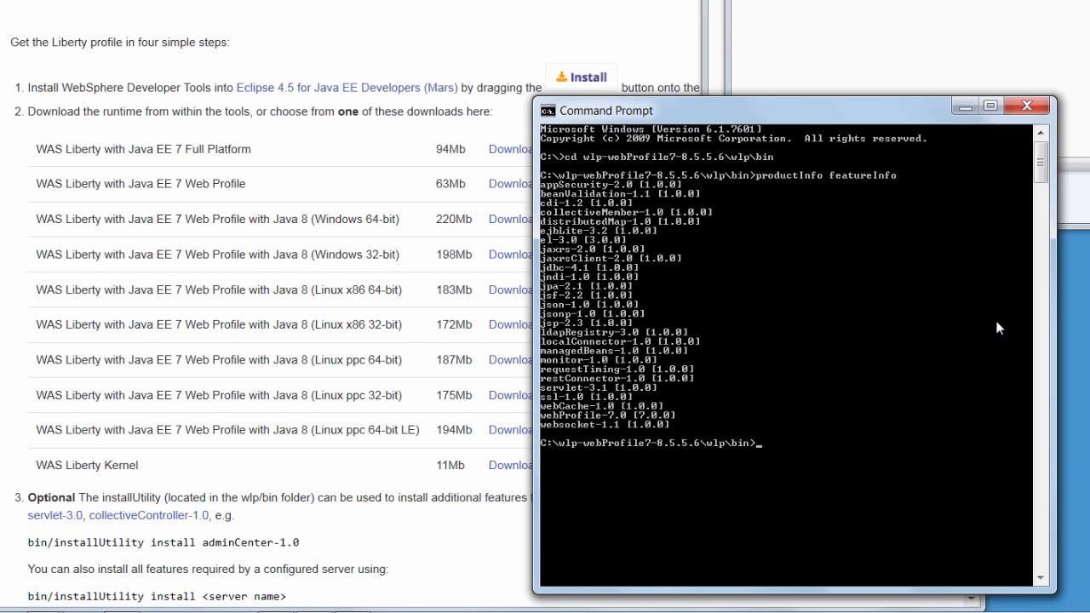
{"action": "type", "text": "installUtility"}
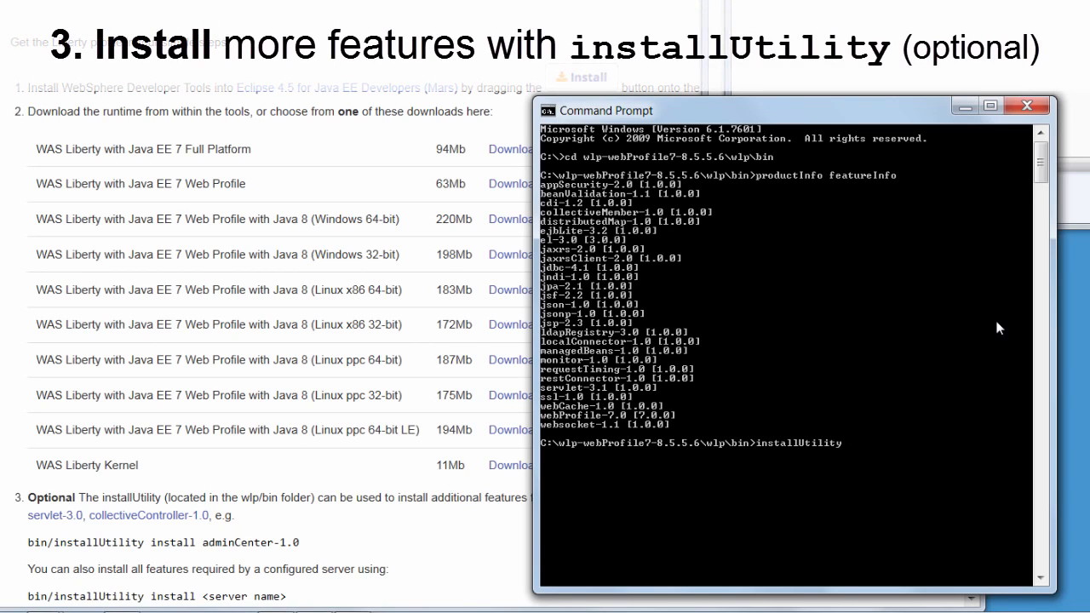
{"action": "type", "text": "find"}
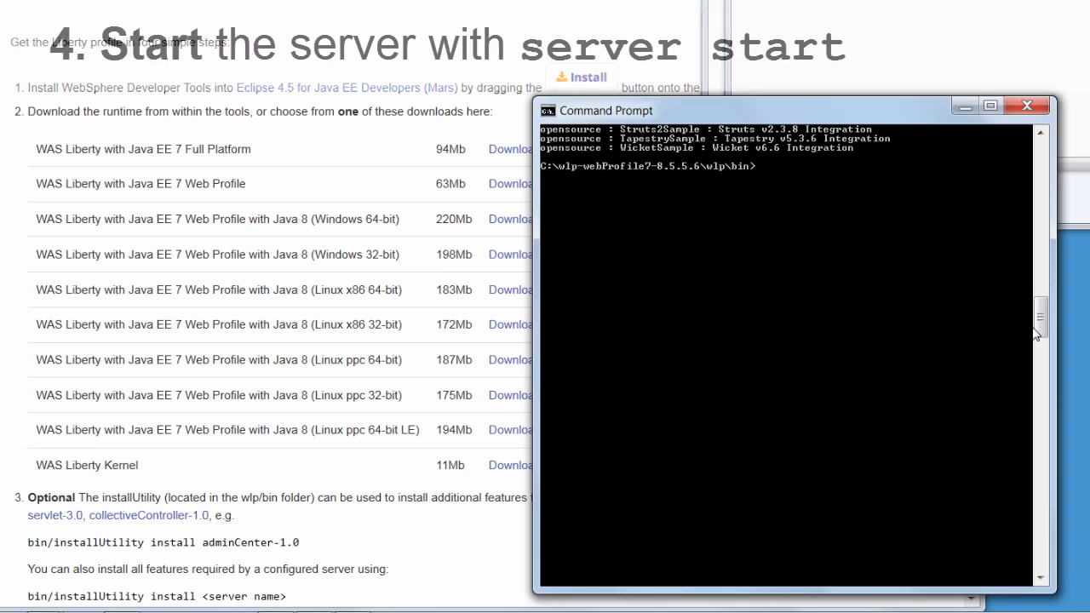
- Run 'server start' in wlp\bin to start the Liberty defaultServer
{"action": "type", "text": "server start"}
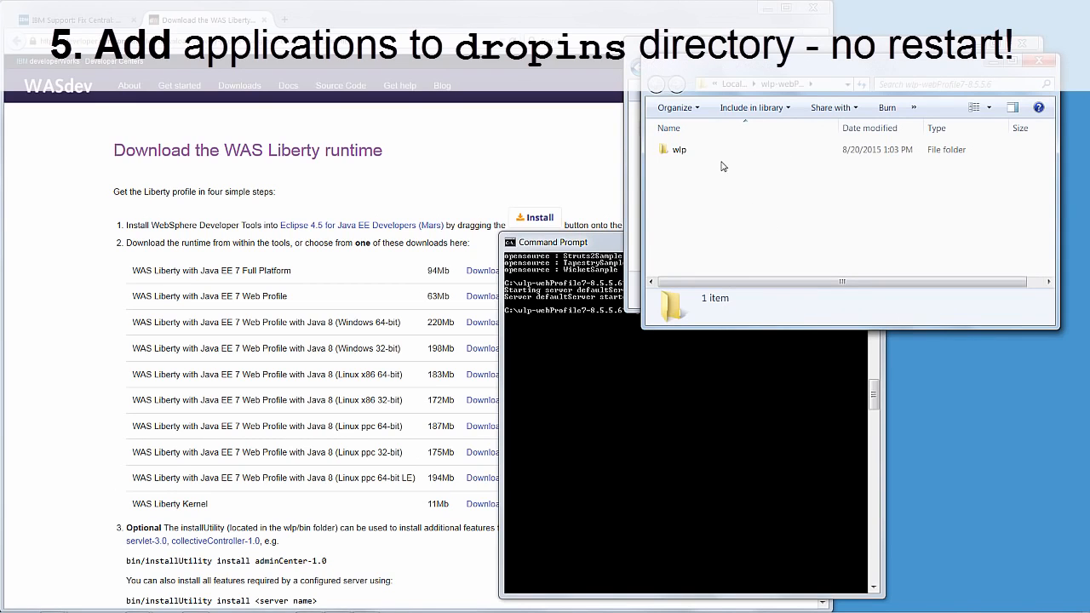
- Browse to defaultServer's dropins folder holding the planning poker WAR, then view console.log under logs
{"action": "double_click", "coordinate": [677, 150]}
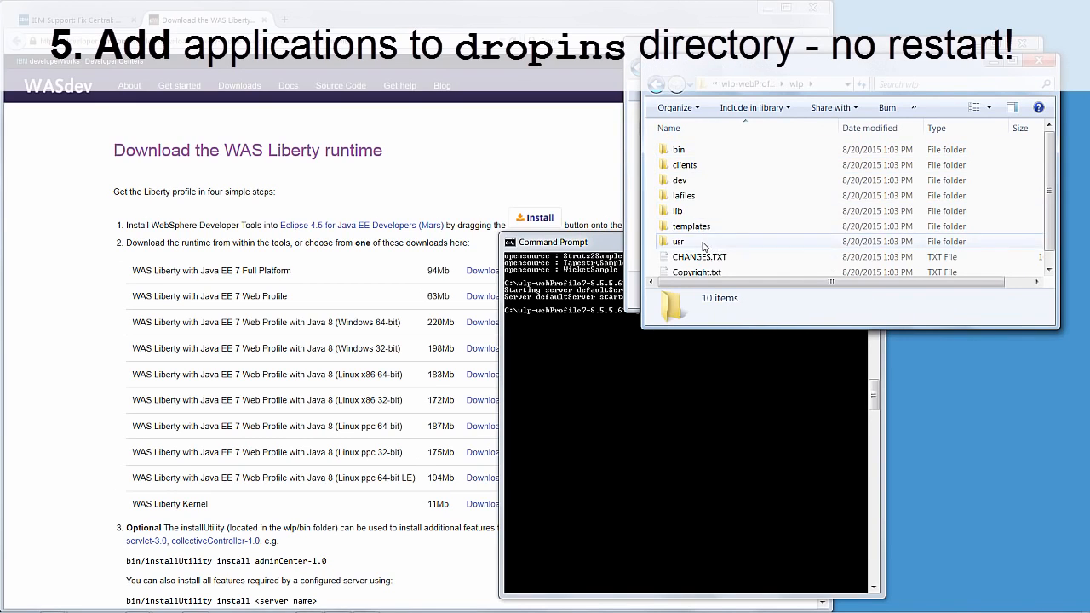
{"action": "double_click", "coordinate": [677, 242]}
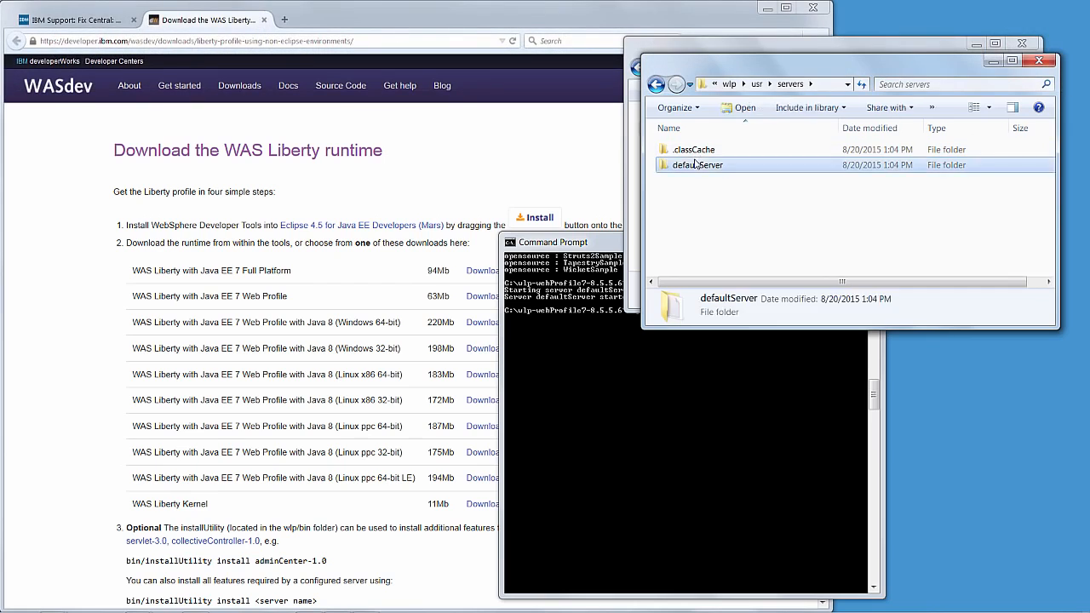
{"action": "double_click", "coordinate": [698, 163]}
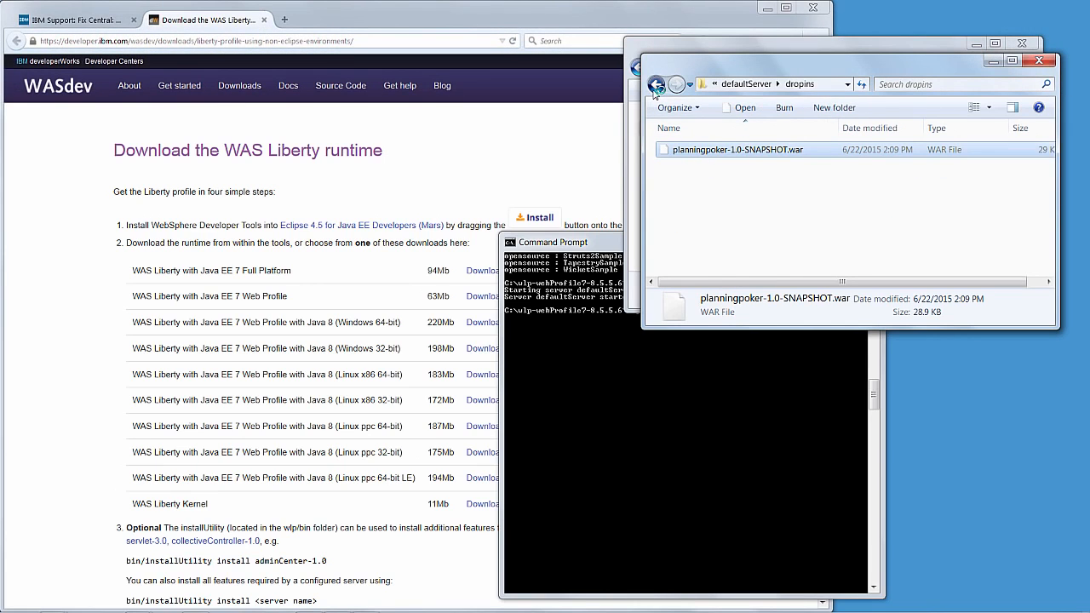
{"action": "left_click", "coordinate": [656, 84]}
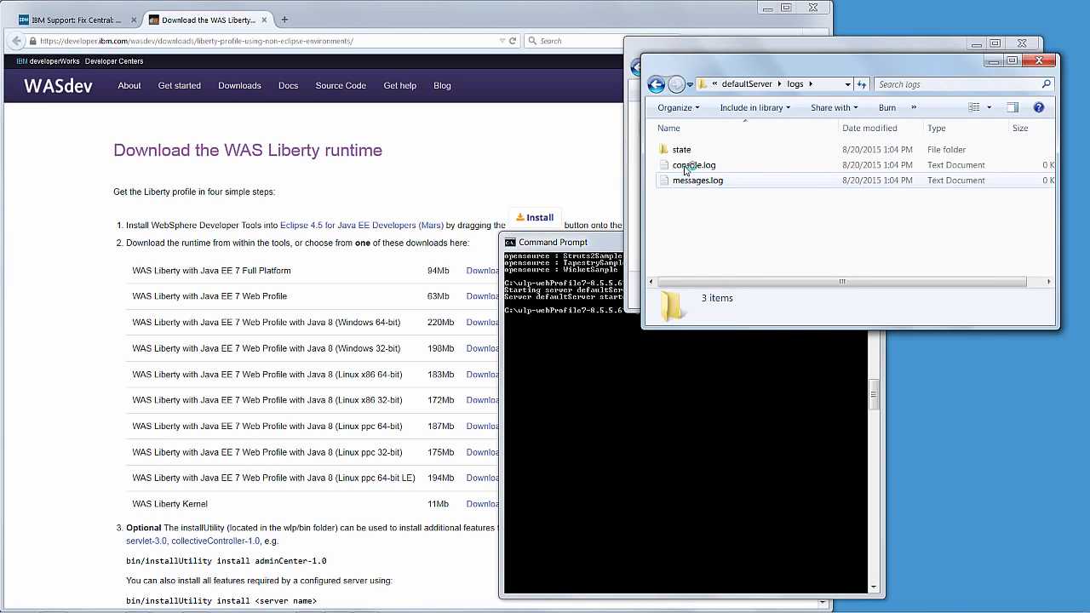
{"action": "double_click", "coordinate": [693, 164]}
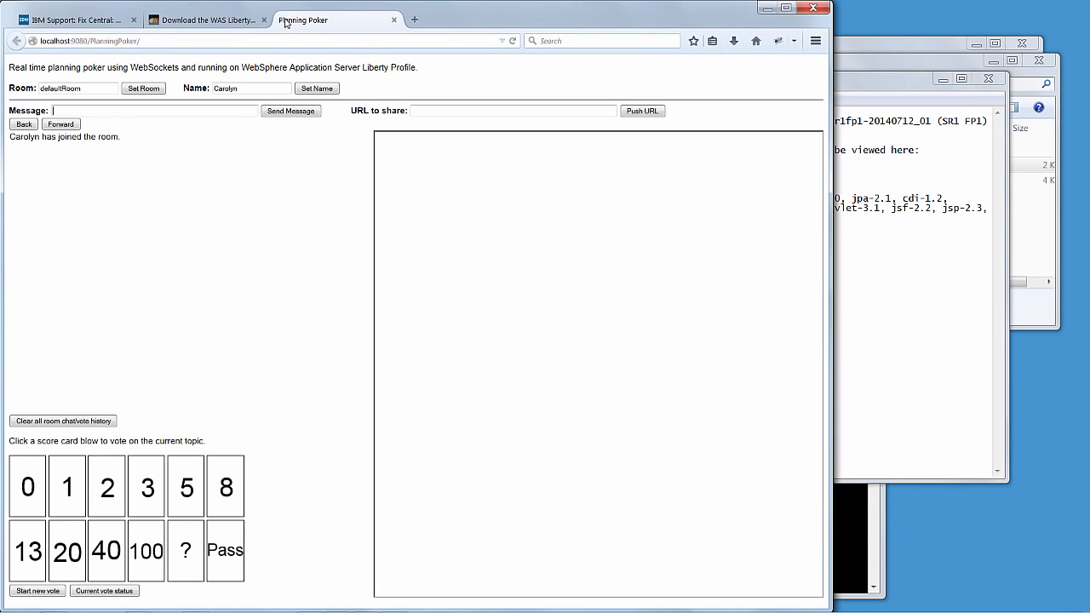
- Send a 'Hello' message to the Planning Poker room's chat
{"action": "type", "text": "Hello"}
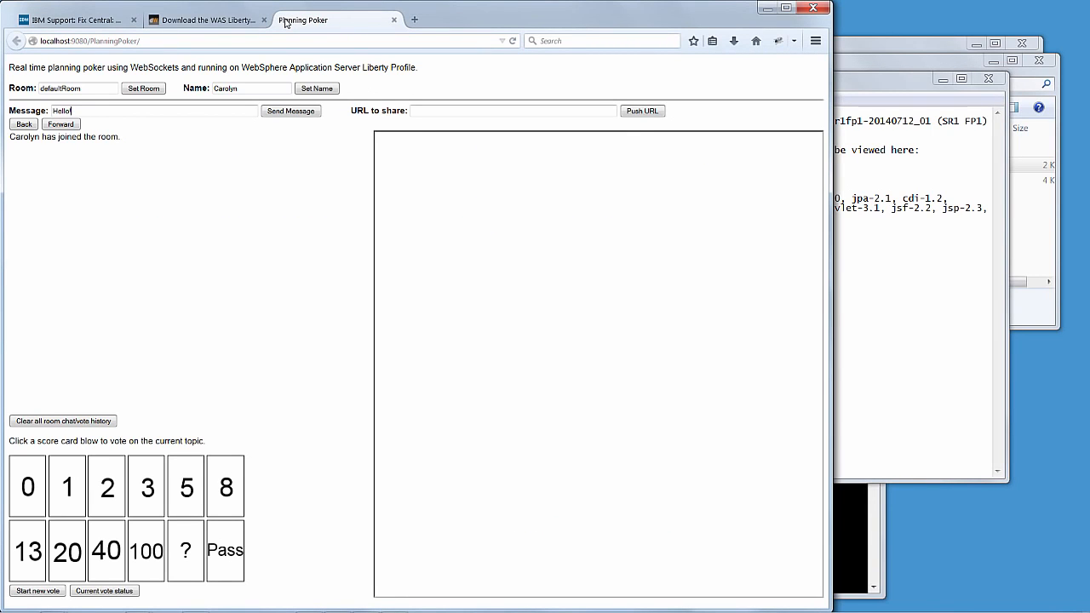
{"action": "left_click", "coordinate": [289, 110]}
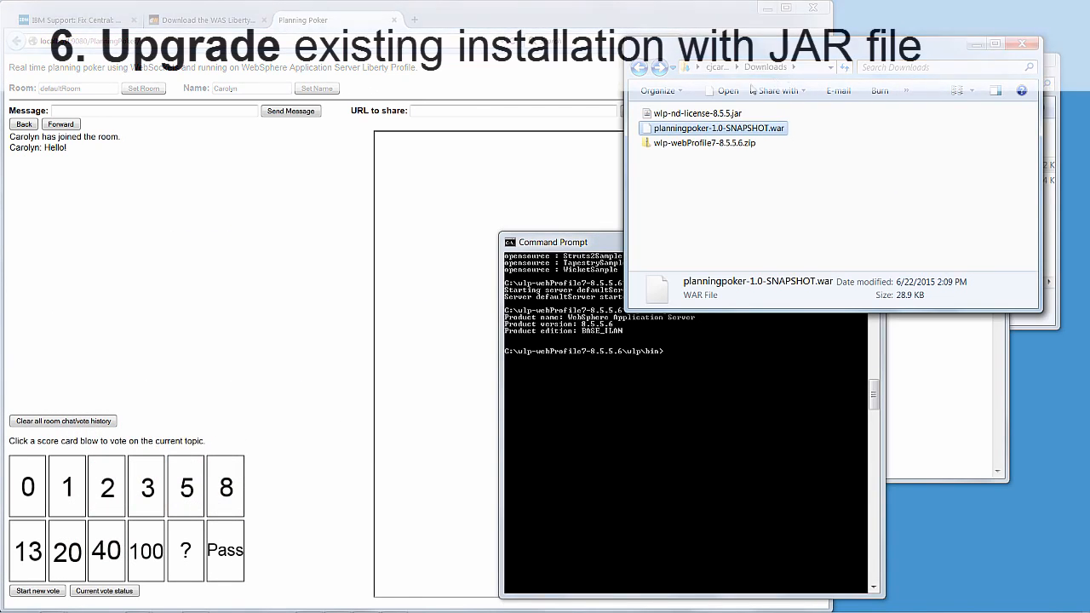
- Copy wlp-nd-license-8.5.5.jar into C:\wlp-webProfile7-8.5.5.6 and cd there in Command Prompt
{"action": "left_click", "coordinate": [698, 112]}
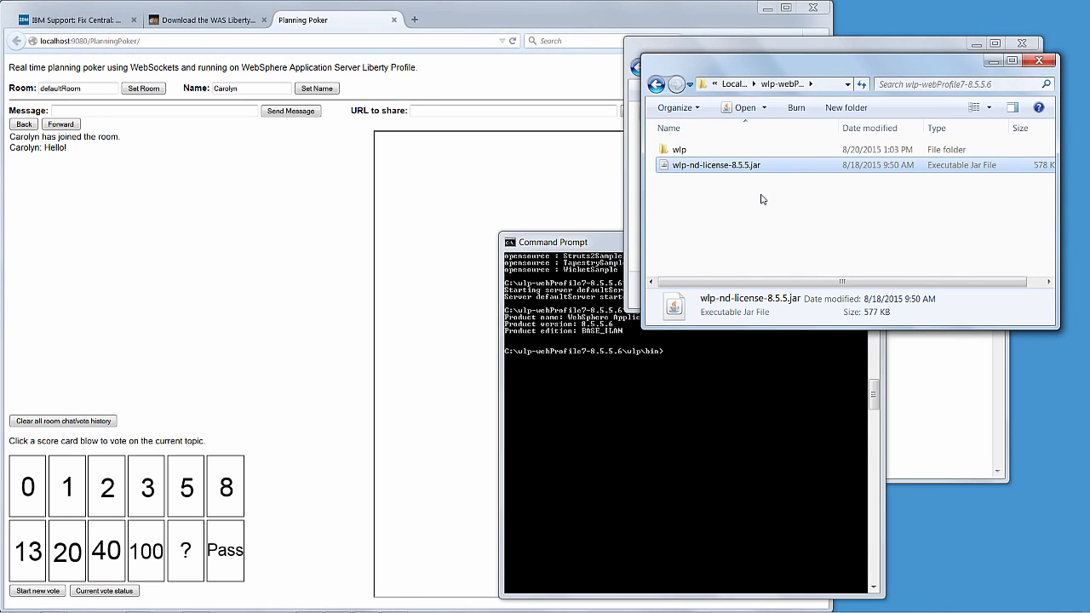
{"action": "type", "text": "cd ..\\..\\"}
{"action": "type", "text": "java -jar wlp-nd-license-8.5.5.jar"}
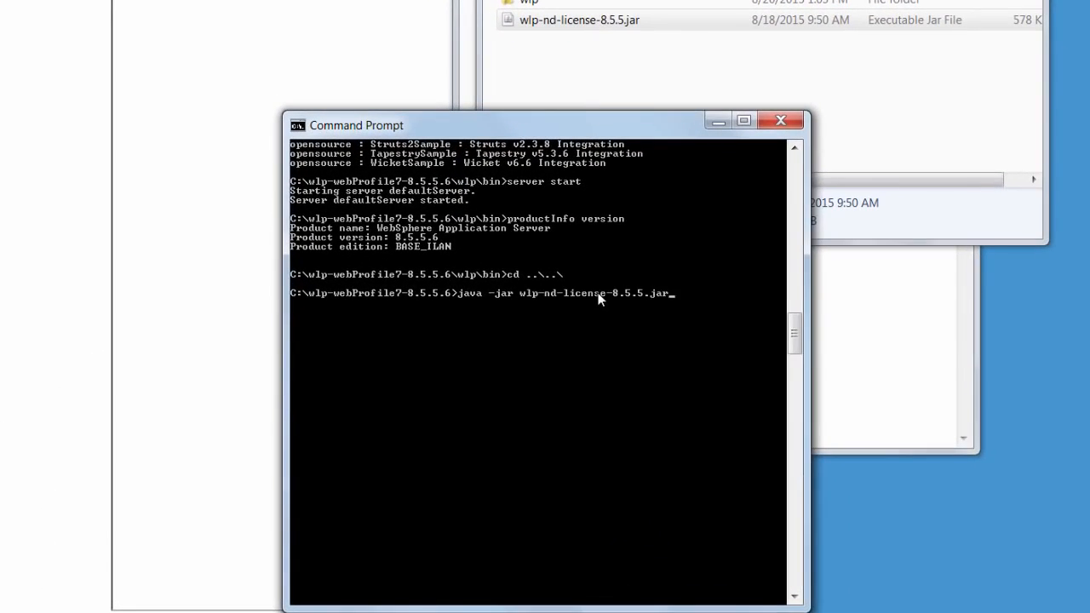
- Run the ND license JAR, agree with 1 and the default directory, then confirm edition ND via productInfo version
{"action": "key", "text": "enter"}
{"action": "type", "text": "x"}
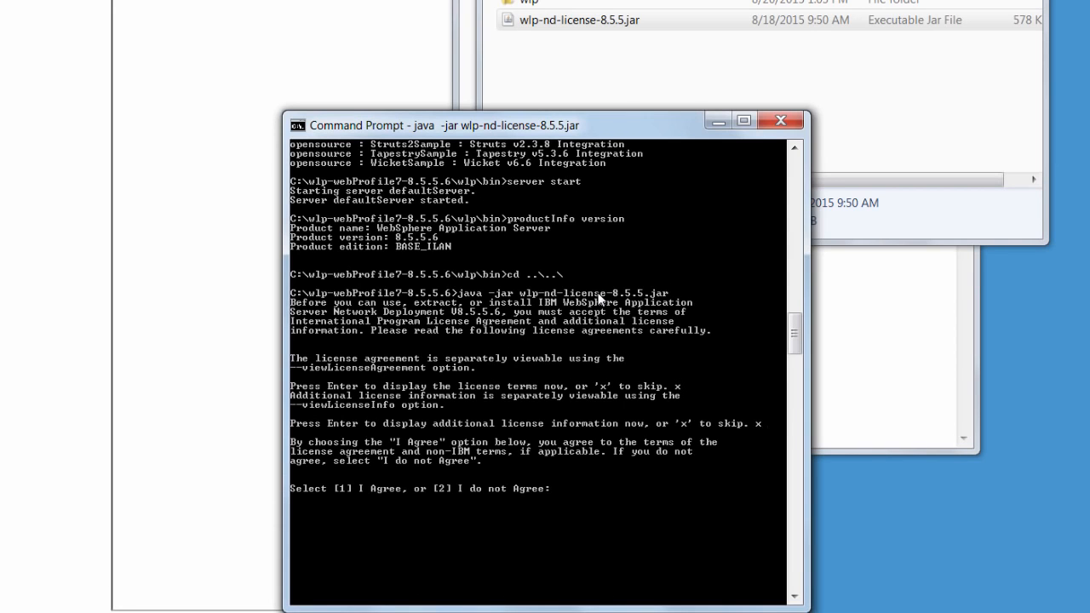
{"action": "type", "text": "1"}
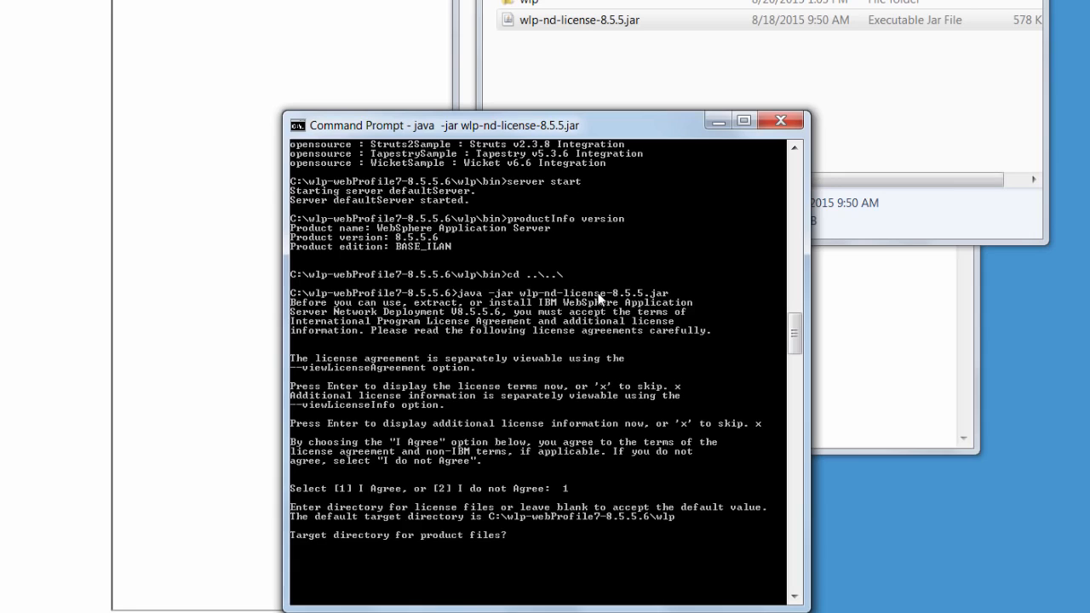
{"action": "key", "text": "enter"}
{"action": "type", "text": "cd wl"}
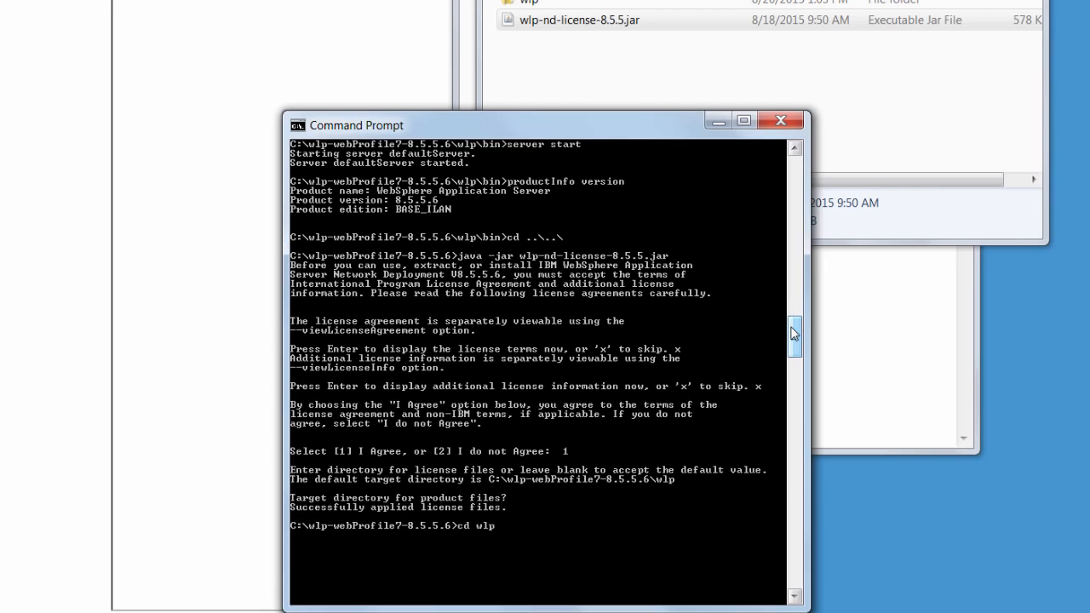
{"action": "type", "text": "productInfo version"}
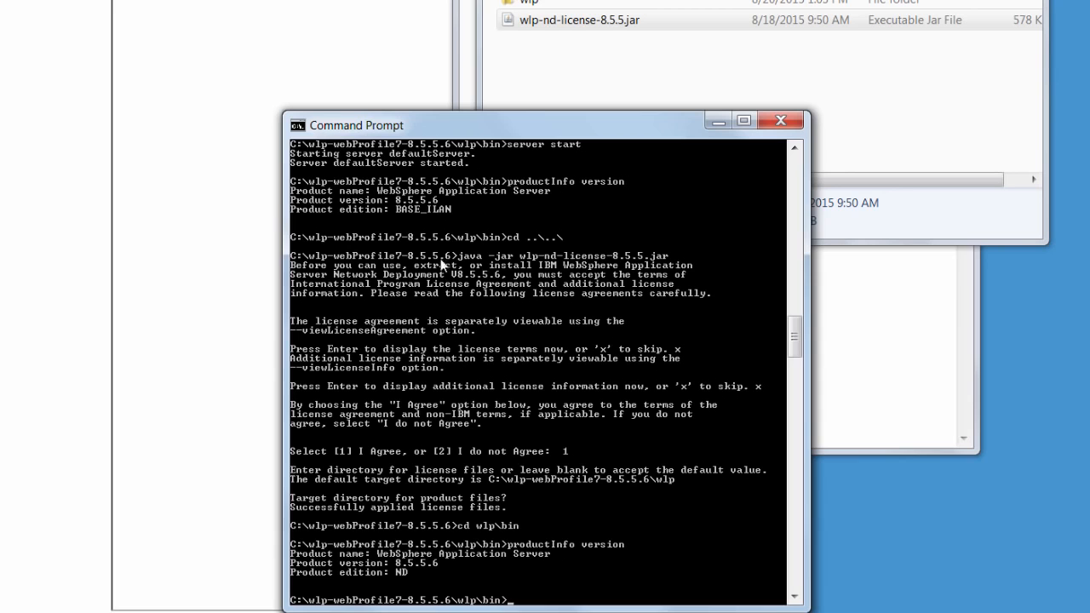
{"action": "mouse_move", "coordinate": [442, 218]}
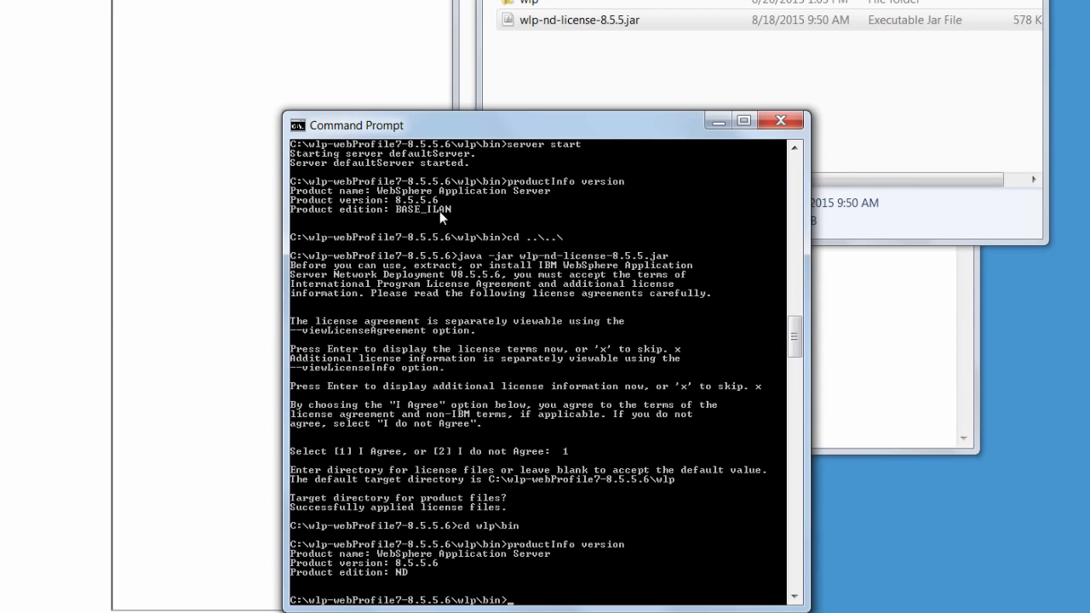